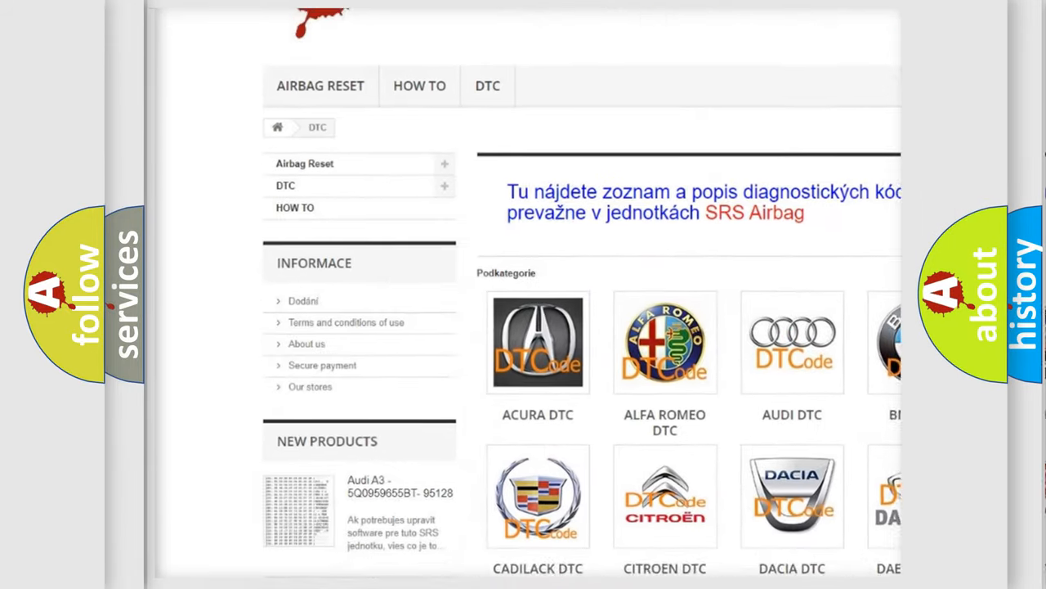
{"action": "scroll", "scroll_direction": "down", "scroll_amount": 3}
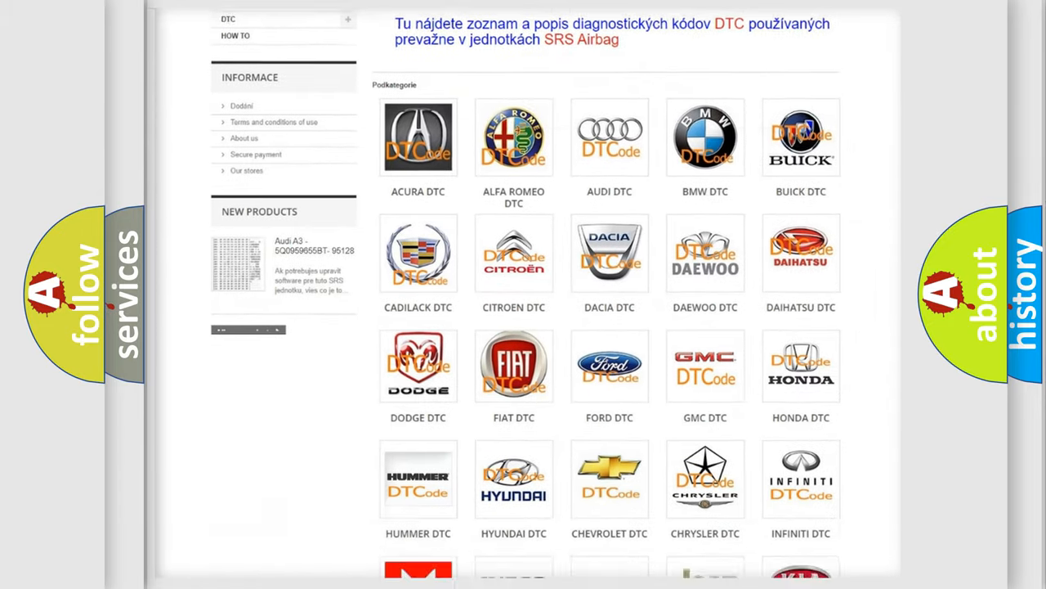
{"action": "scroll", "scroll_direction": "down", "scroll_amount": 3}
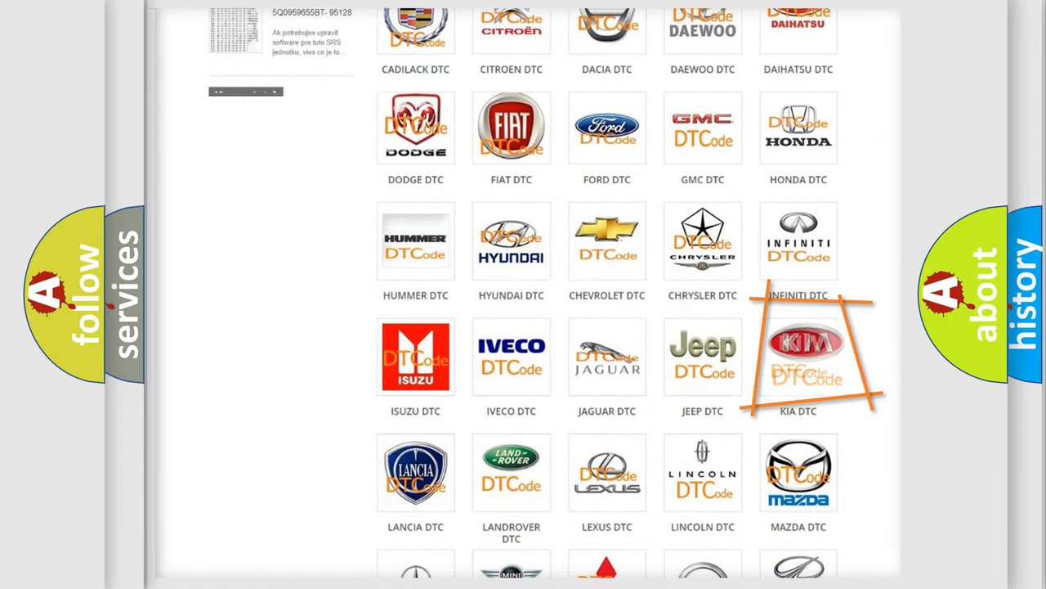